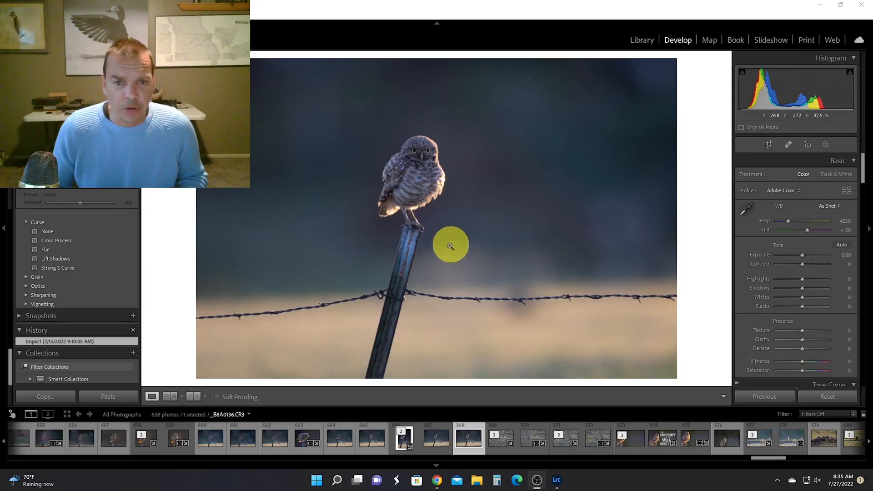
pyautogui.moveTo(455, 343)
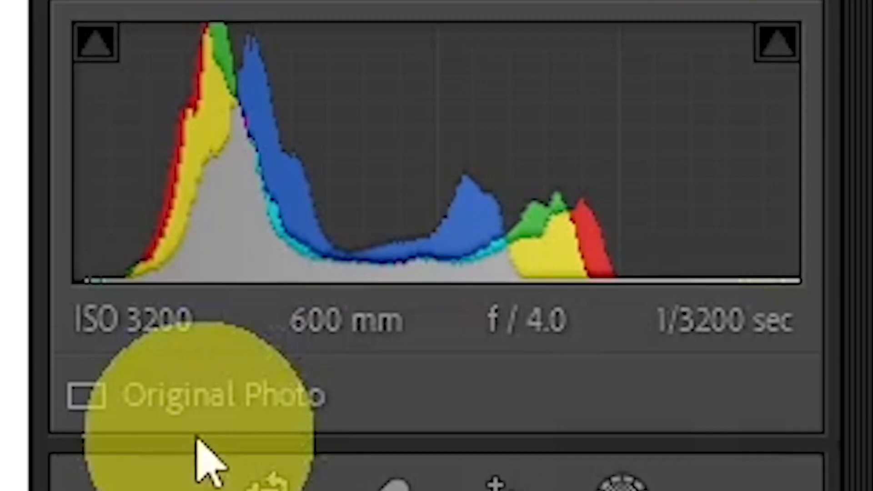
pyautogui.moveTo(507, 456)
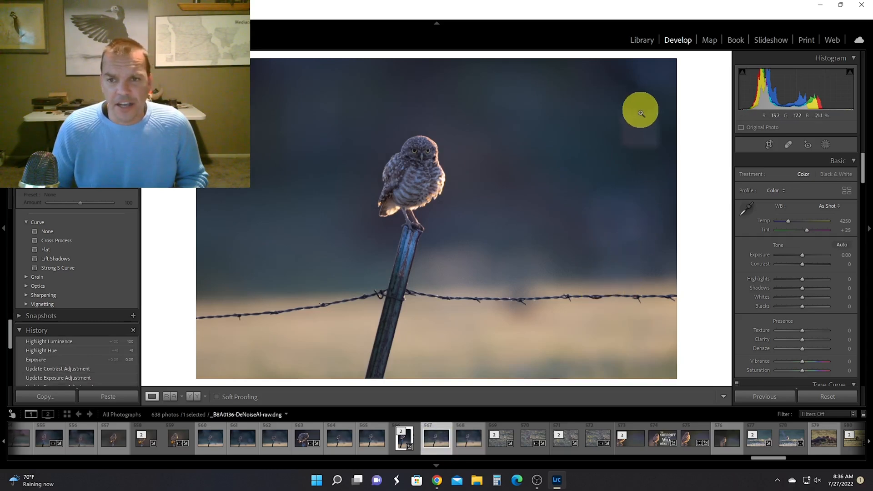
pyautogui.moveTo(616, 156)
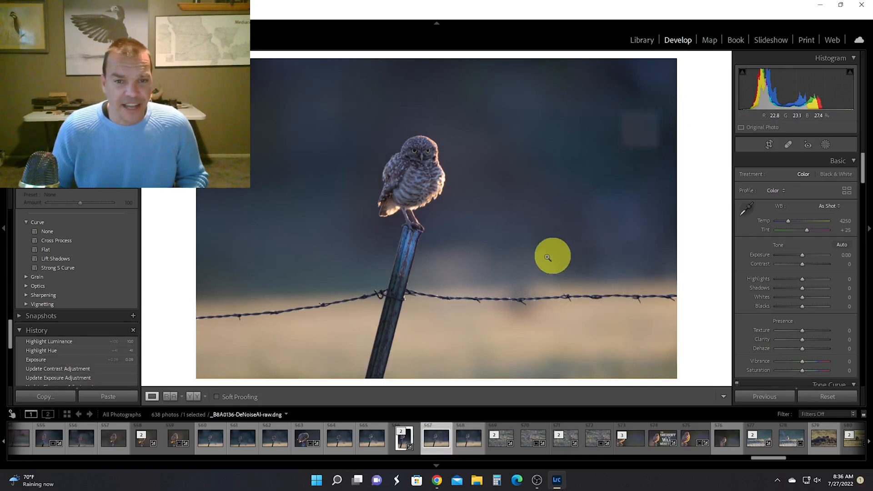
pyautogui.moveTo(519, 248)
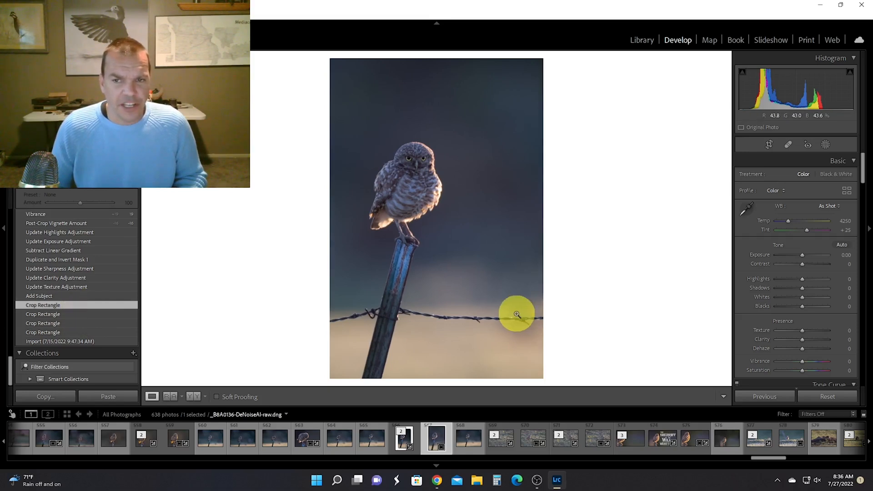
# Create a Select Subject mask on the owl and post, then duplicate and invert it for the background
pyautogui.click(769, 144)
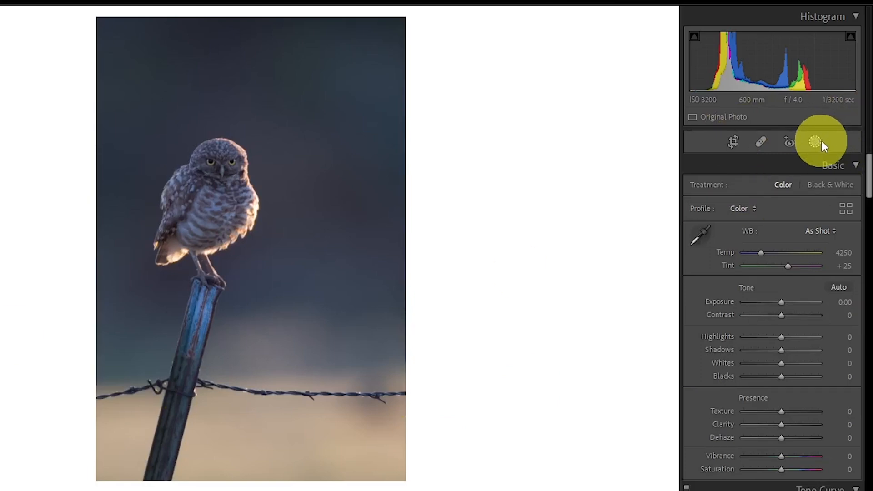
pyautogui.click(818, 141)
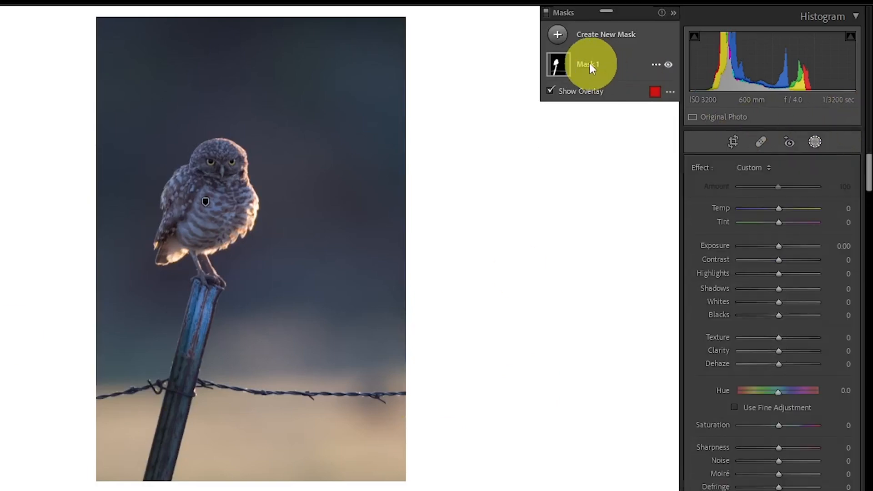
pyautogui.click(586, 64)
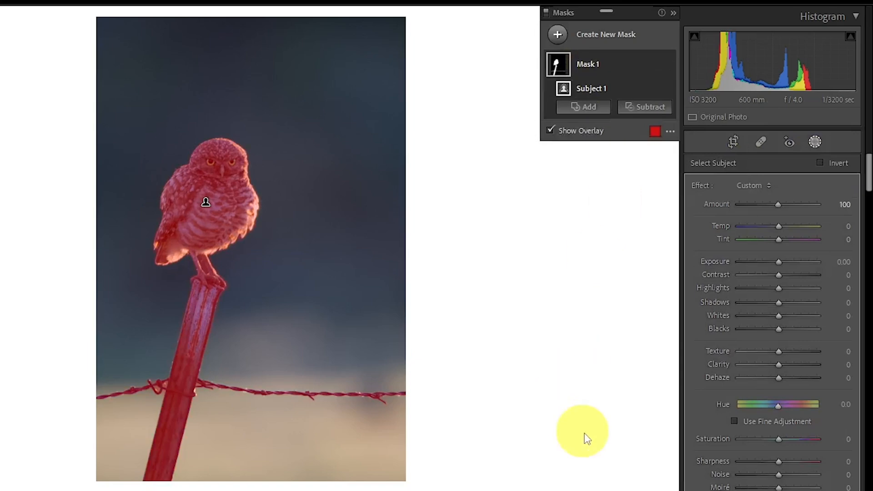
pyautogui.click(551, 130)
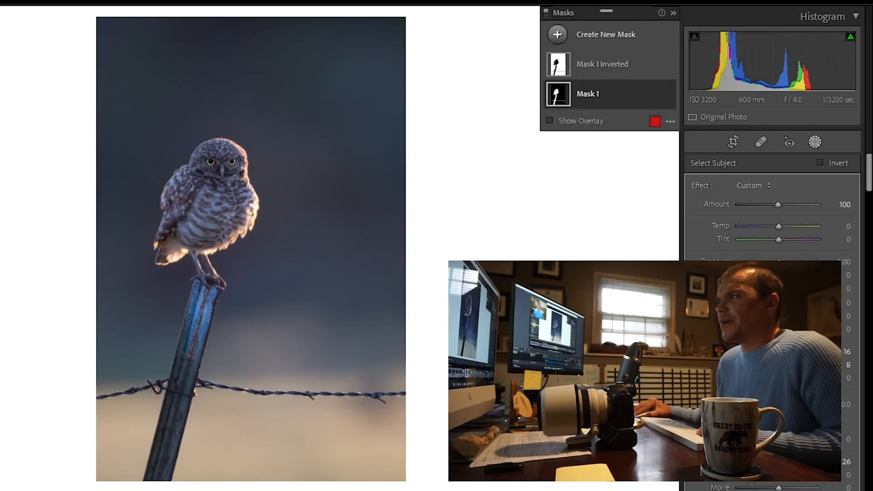
# Darken the background through Mask 1 Inverted, toggling the red overlay to judge coverage
pyautogui.click(602, 64)
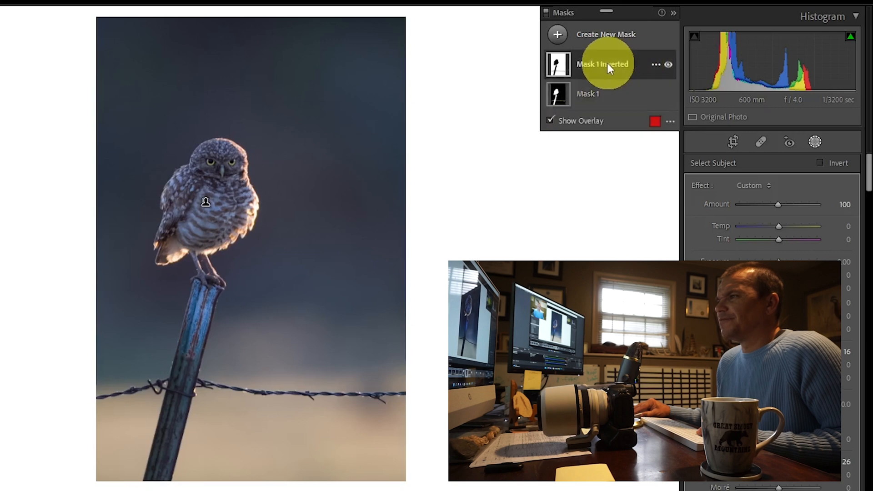
pyautogui.click(820, 162)
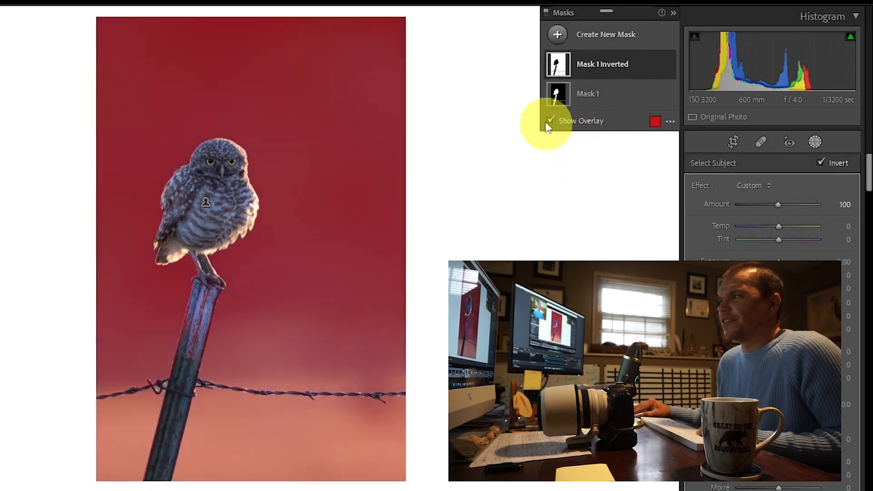
pyautogui.click(551, 121)
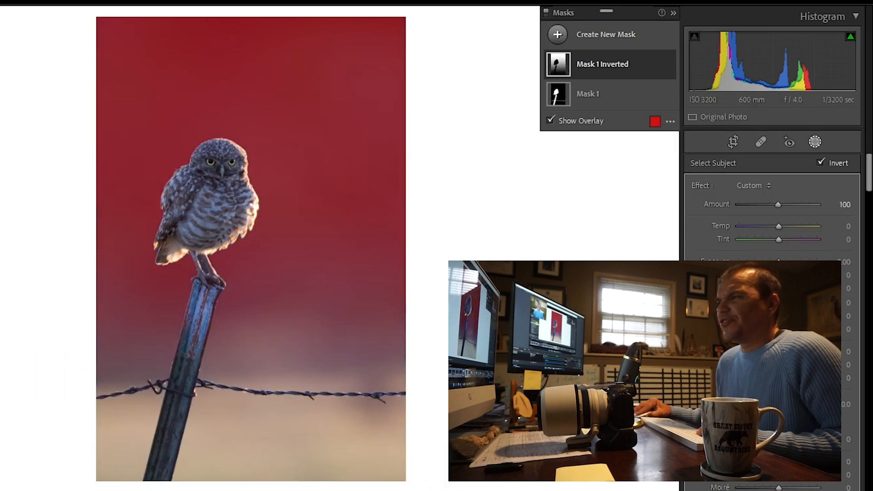
pyautogui.click(550, 120)
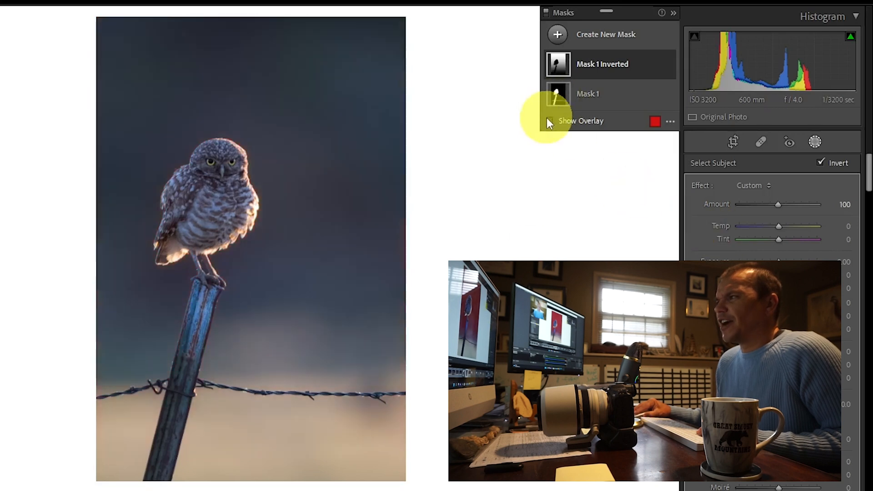
pyautogui.click(549, 121)
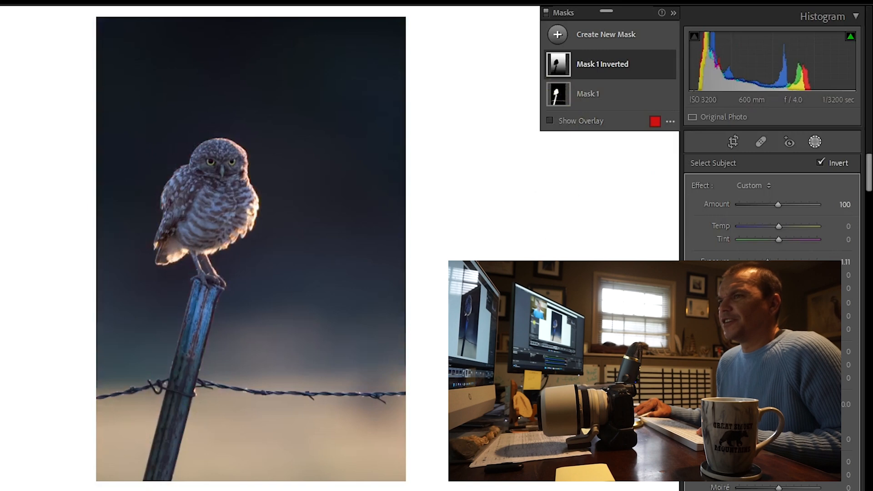
pyautogui.click(549, 121)
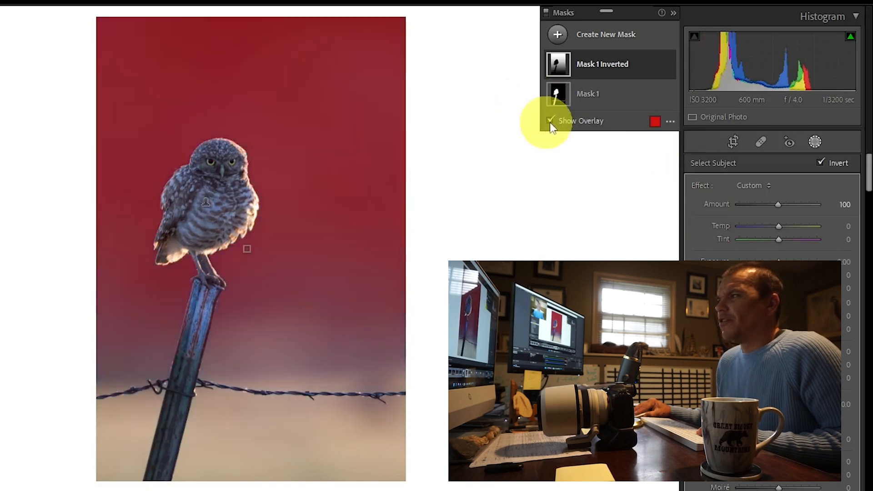
pyautogui.click(550, 121)
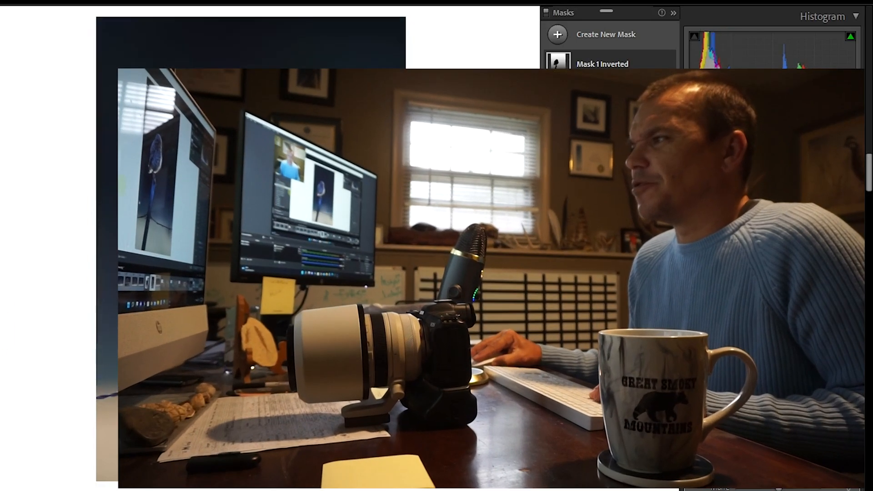
# Give Mask 1 on the owl Highlights -14, Texture 16, Clarity 8 and Sharpness 26
pyautogui.click(601, 94)
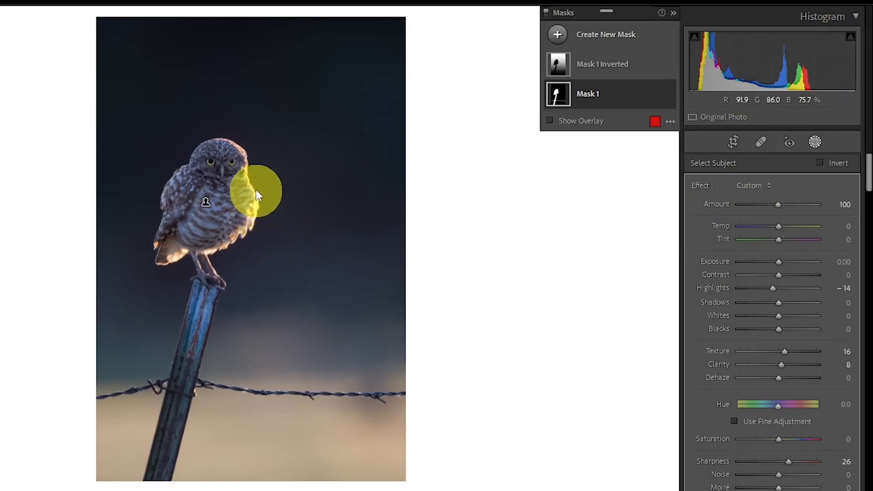
# Raise the whole photo's Vibrance to +19 after leaving Masking
pyautogui.moveTo(256, 192); pyautogui.dragTo(247, 233)
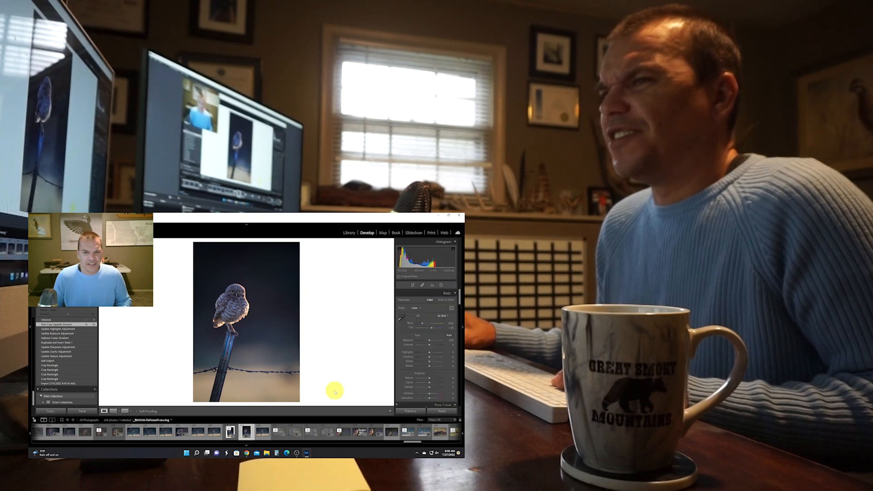
pyautogui.moveTo(315, 383)
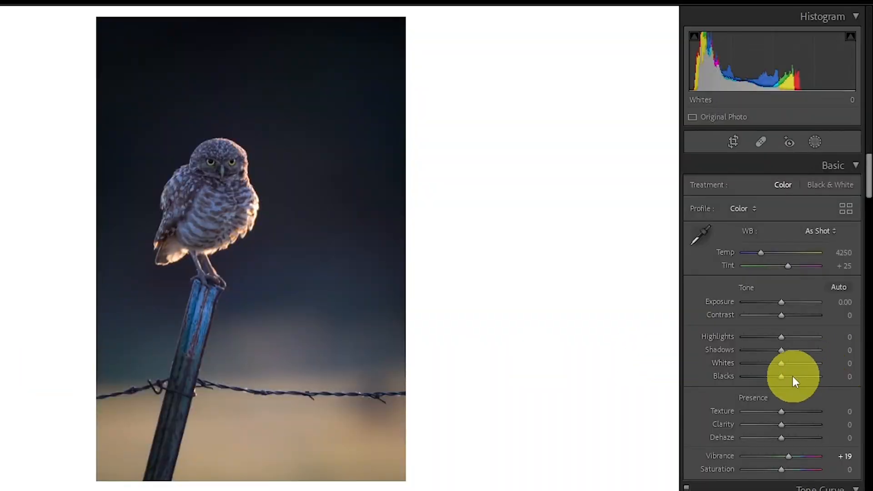
# Add a new Brush mask as a third mask beside the owl and background masks
pyautogui.scroll(-3)
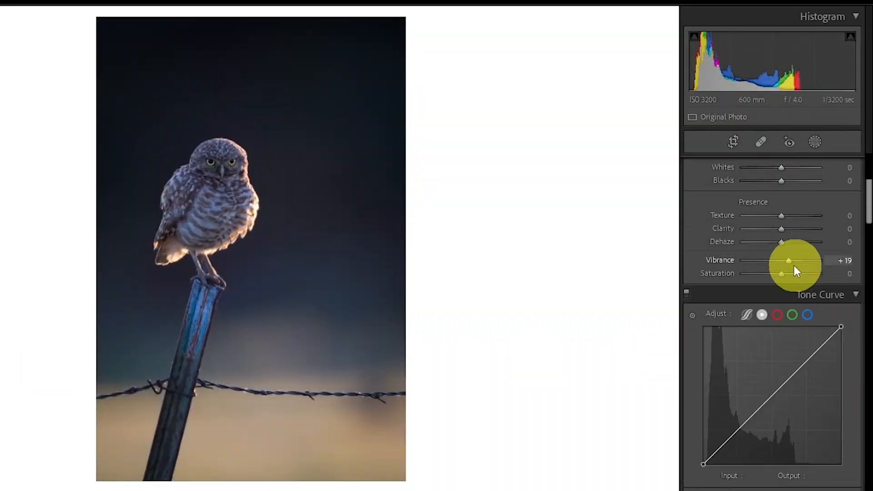
pyautogui.moveTo(654, 349)
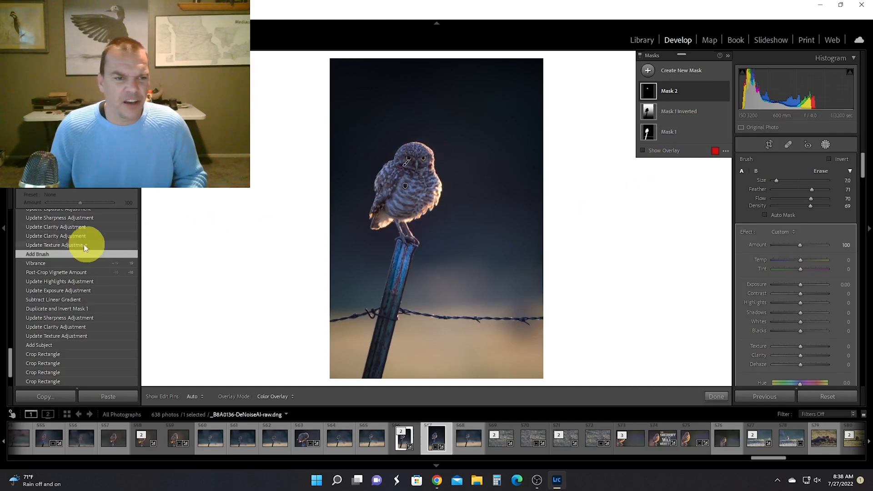
# Brighten the brushed owl face in Mask 2 with Exposure 0.30, Texture 11, Clarity 5, Sharpness 16
pyautogui.click(57, 245)
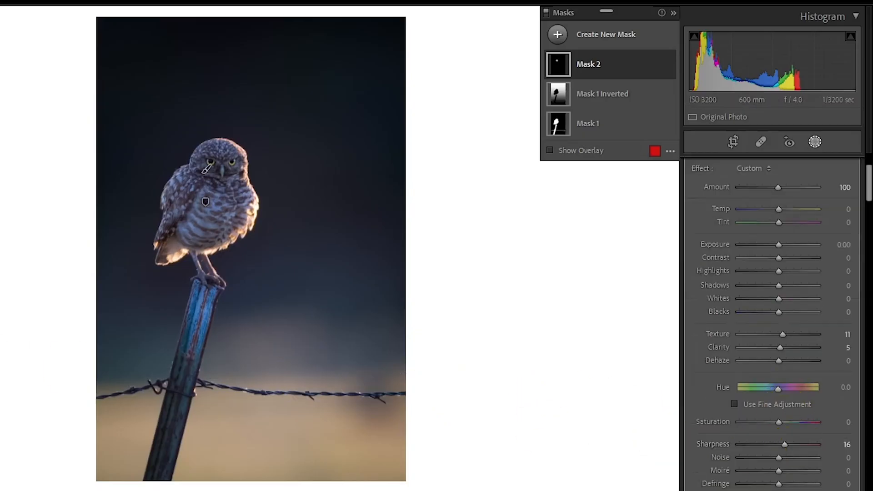
pyautogui.moveTo(779, 244); pyautogui.dragTo(782, 244)
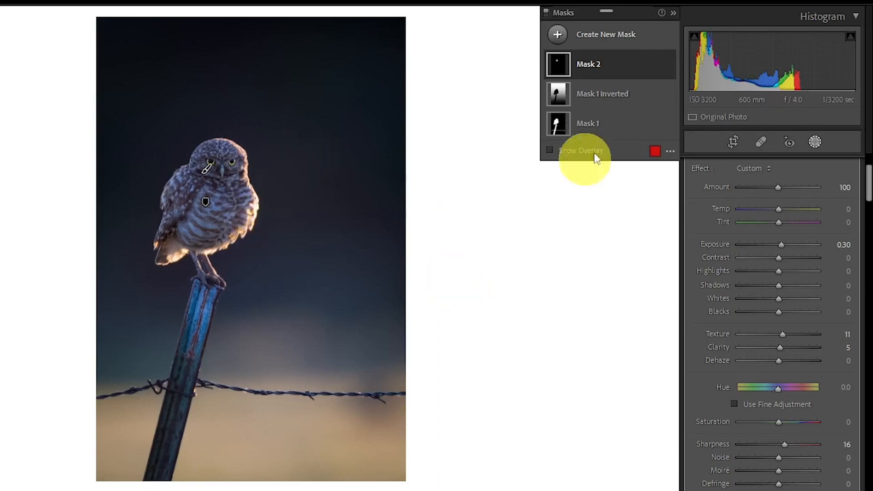
pyautogui.click(588, 123)
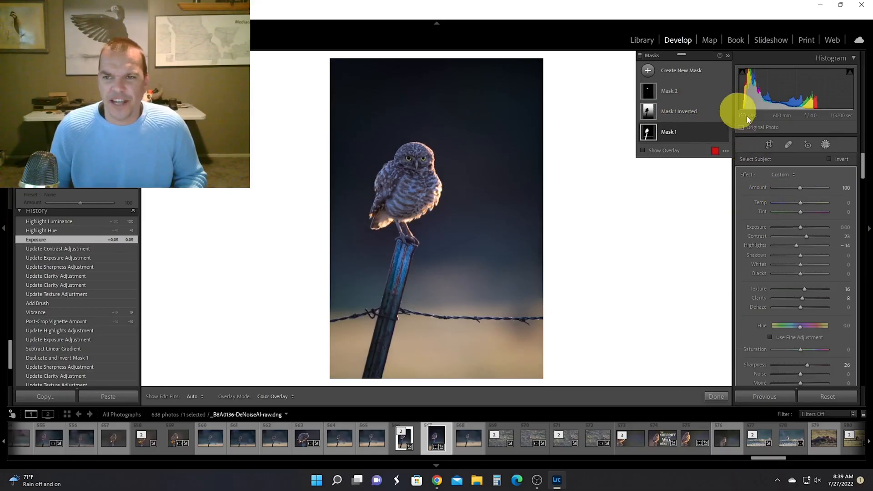
# Close Masking and compare the +0.09 global exposure lift against the prior History state
pyautogui.click(716, 396)
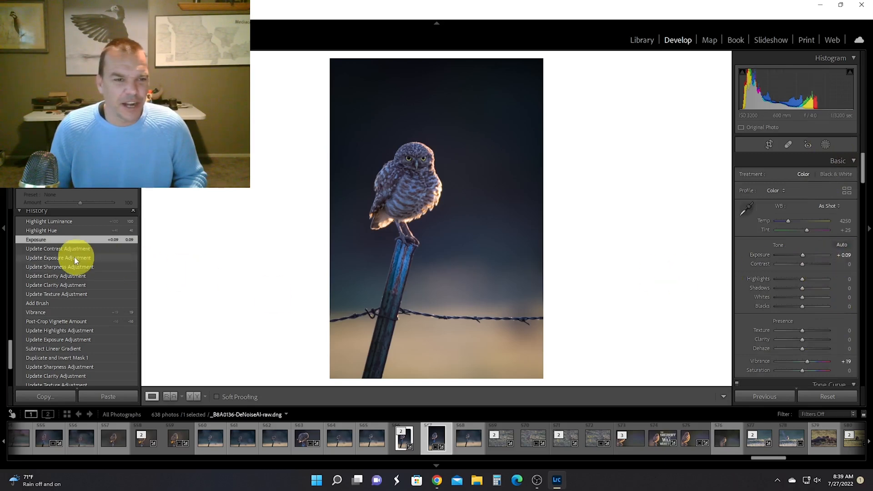
pyautogui.click(58, 248)
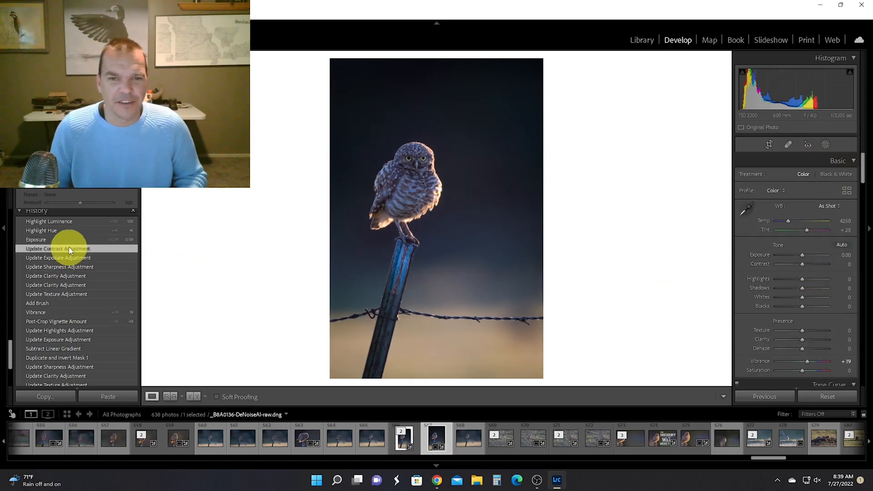
pyautogui.click(36, 239)
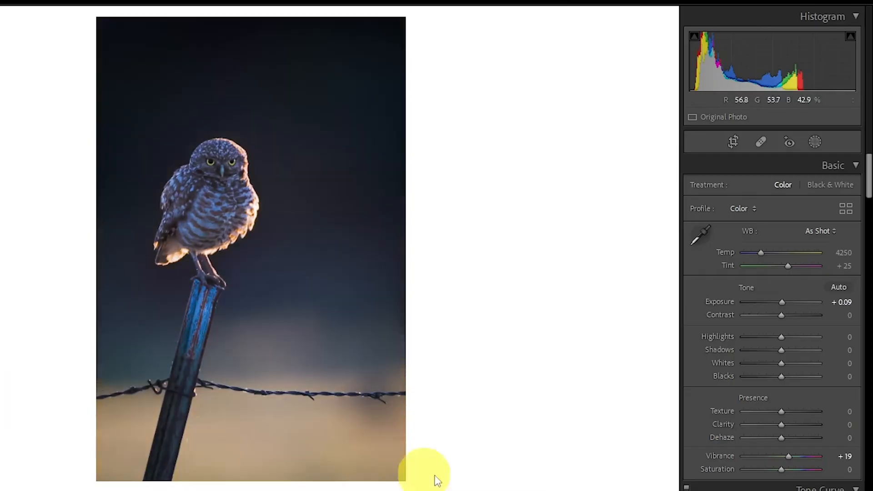
pyautogui.moveTo(651, 378)
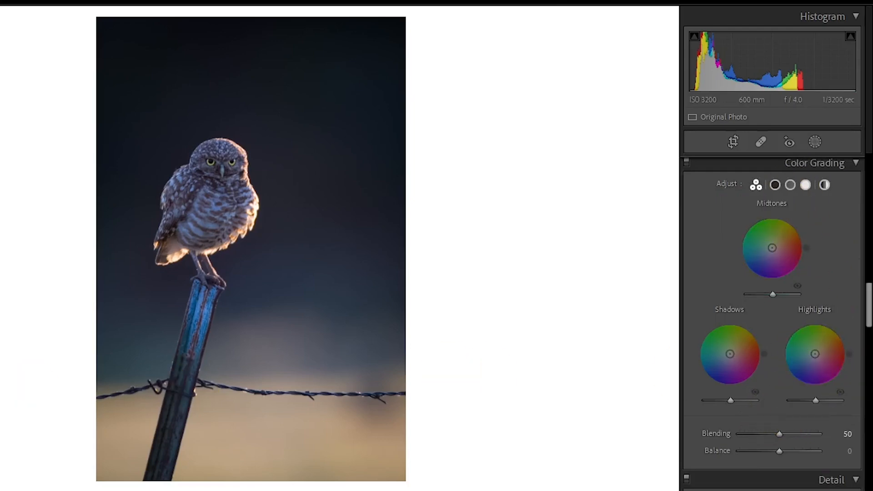
# Grade the Highlights wheel toward warm orange-gold, comparing with grading off and reapplying it
pyautogui.moveTo(814, 354); pyautogui.dragTo(840, 340)
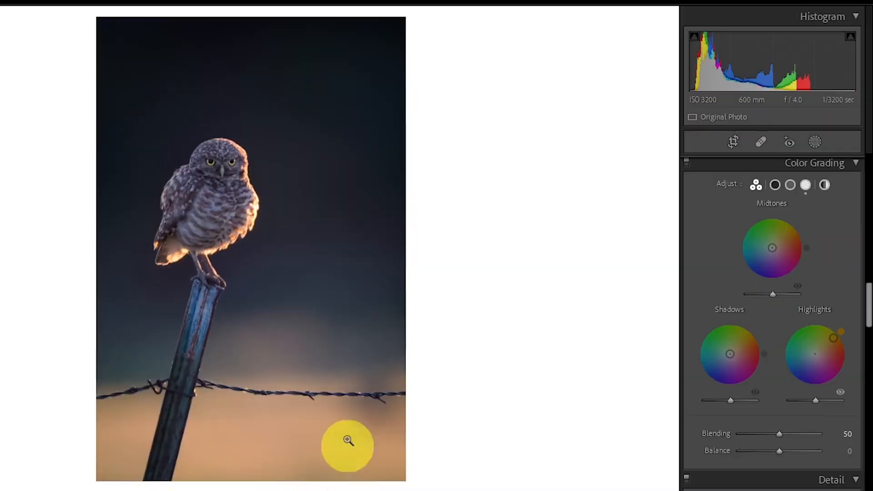
pyautogui.click(348, 440)
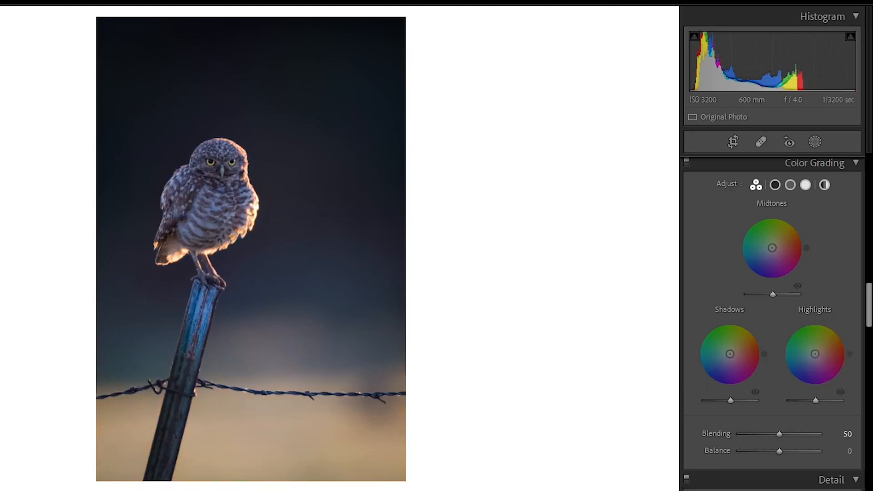
pyautogui.moveTo(813, 354); pyautogui.dragTo(839, 333)
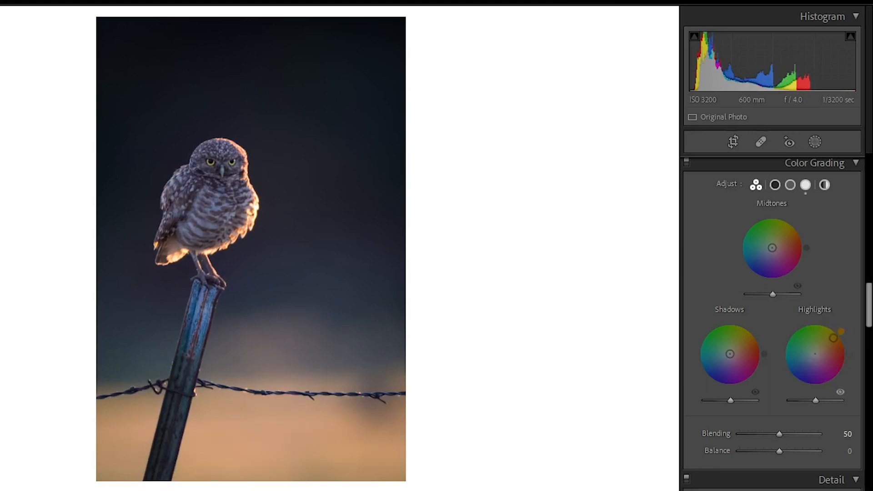